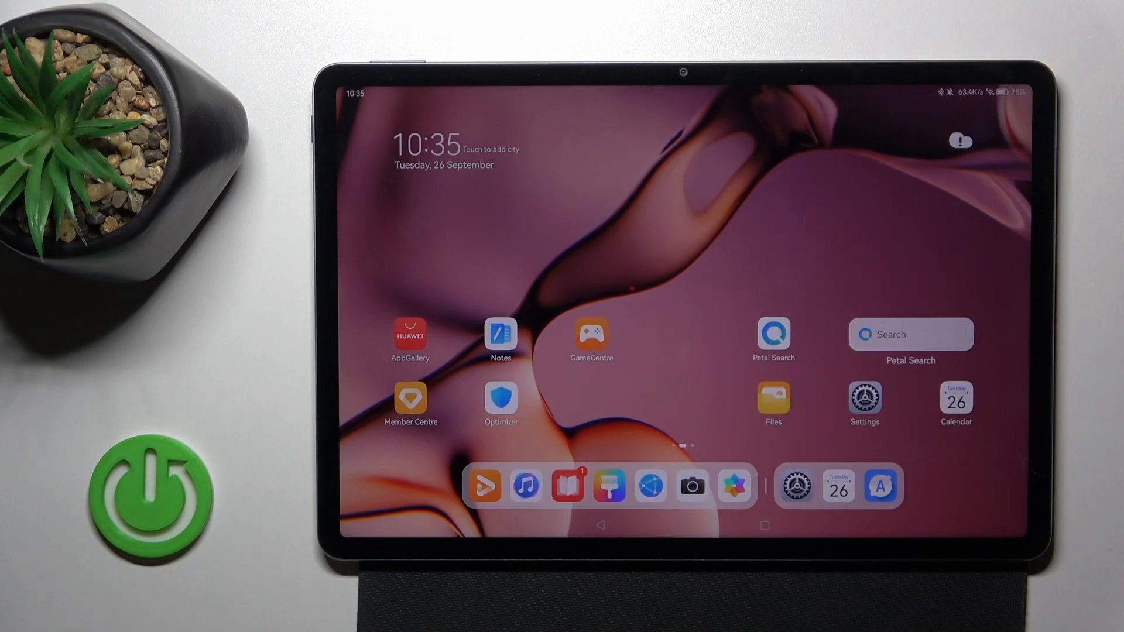
Launch the Settings app from the MatePad home screen
click(864, 397)
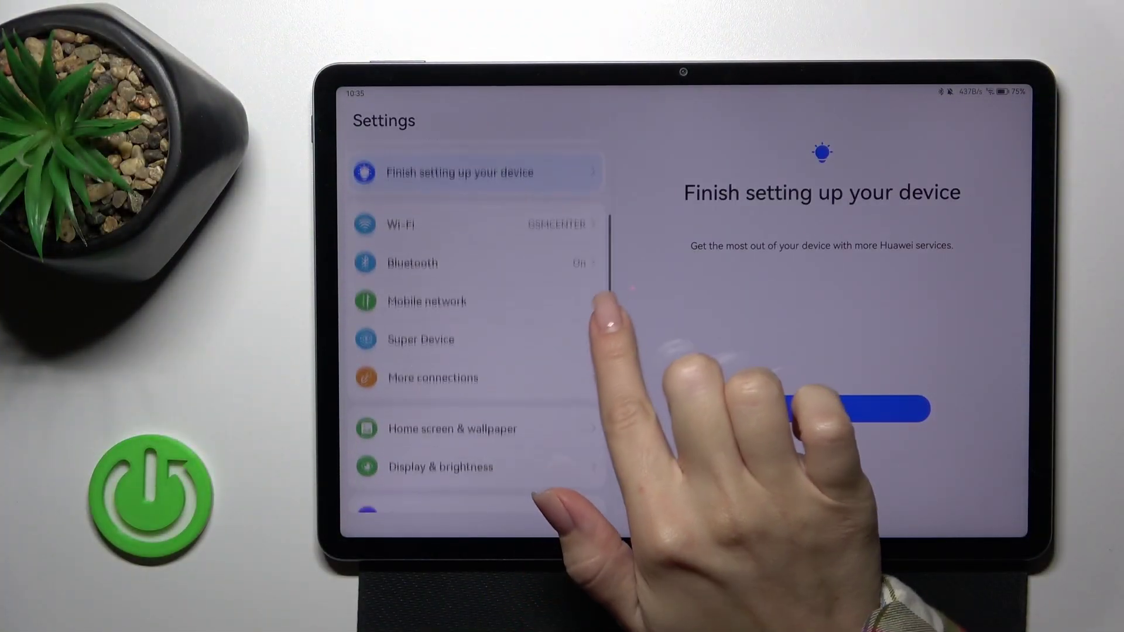
Set Sound mode to Silent on the Sounds & vibration page
click(436, 396)
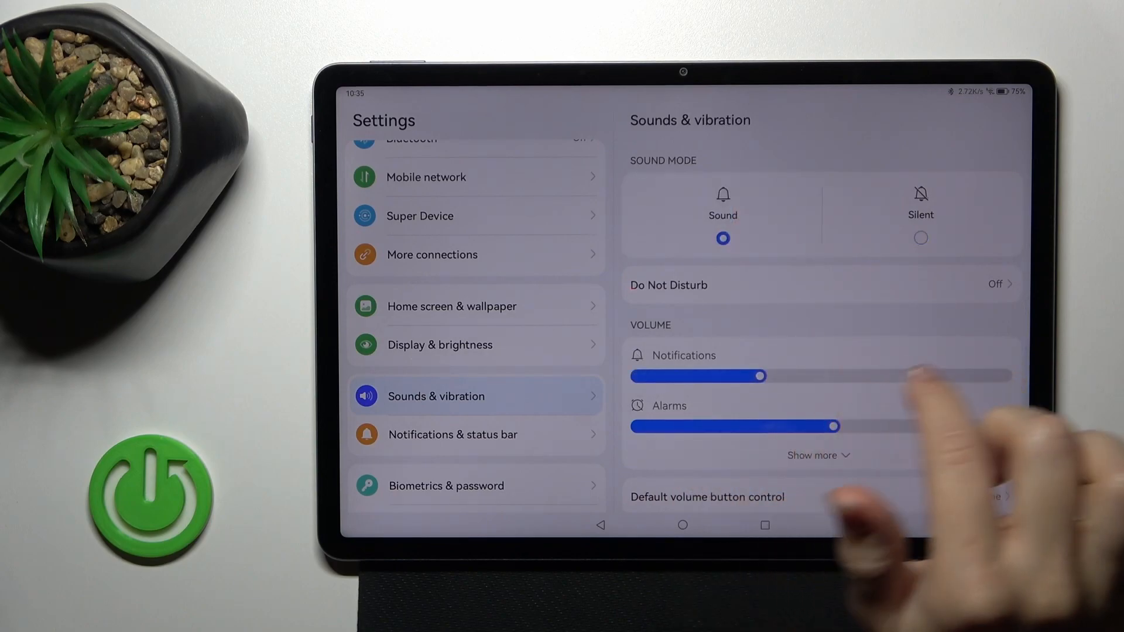
click(921, 238)
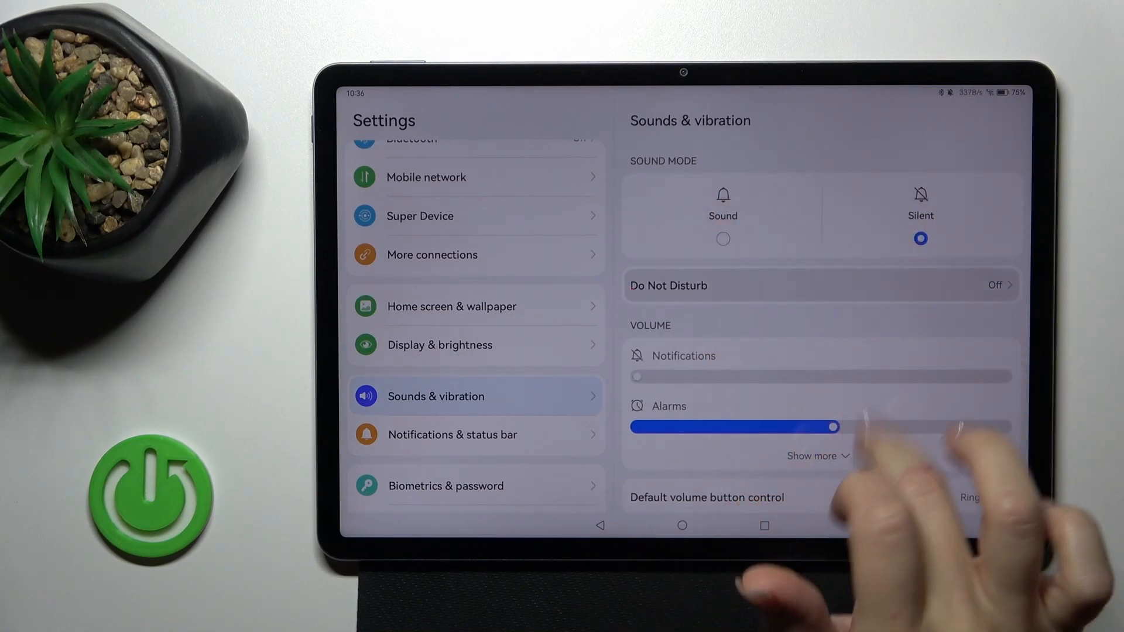
Disable the Sat Sun 22:00–07:00 Do Not Disturb schedule and return to Sounds & vibration
click(668, 286)
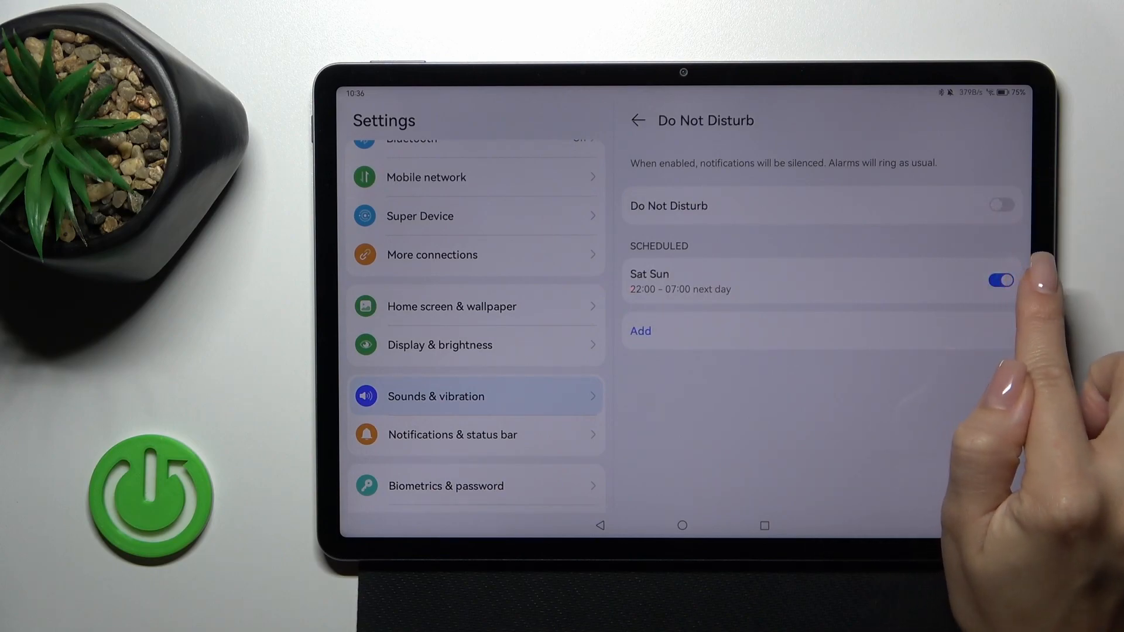
click(1001, 280)
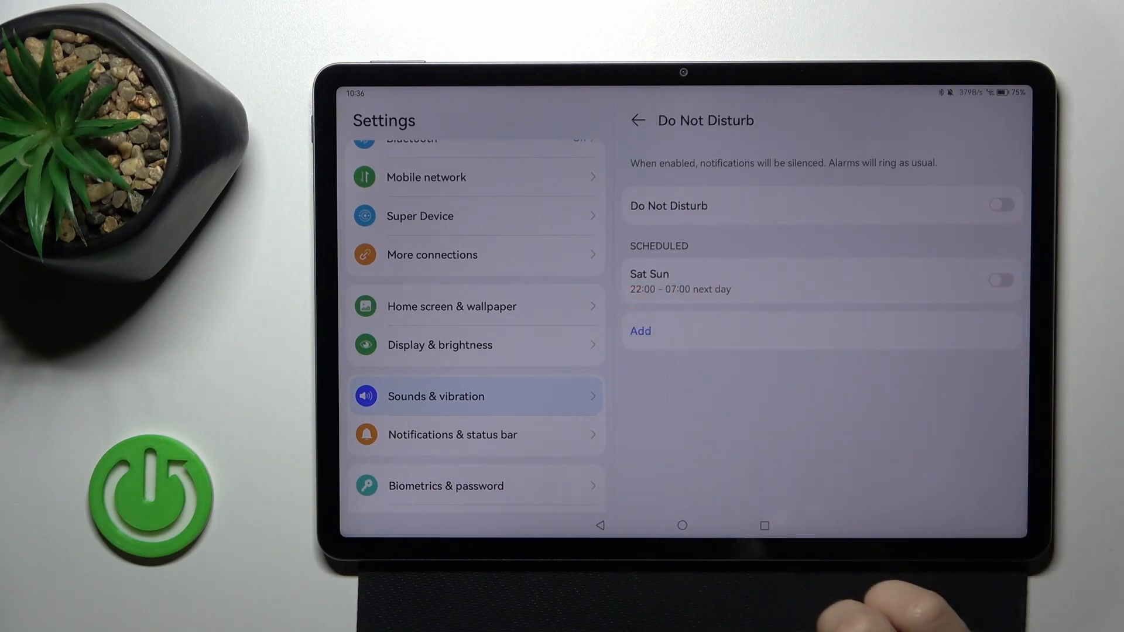
click(637, 120)
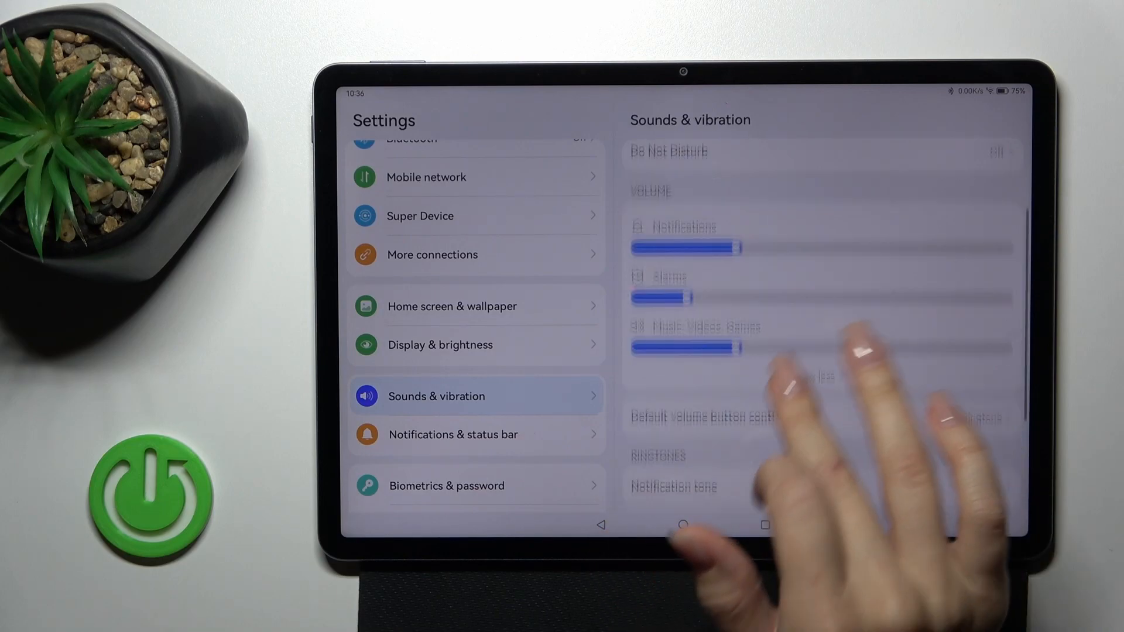
Review the Default volume button control options (Media/Ringtone), keeping Ringtone unchanged
scroll(down, 3)
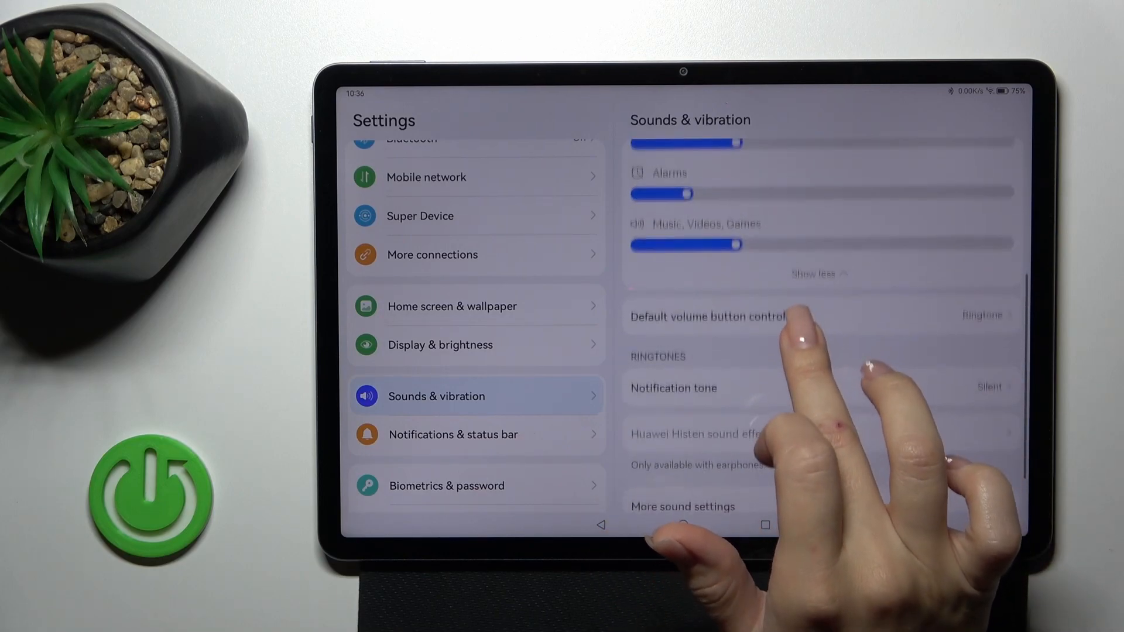
click(706, 317)
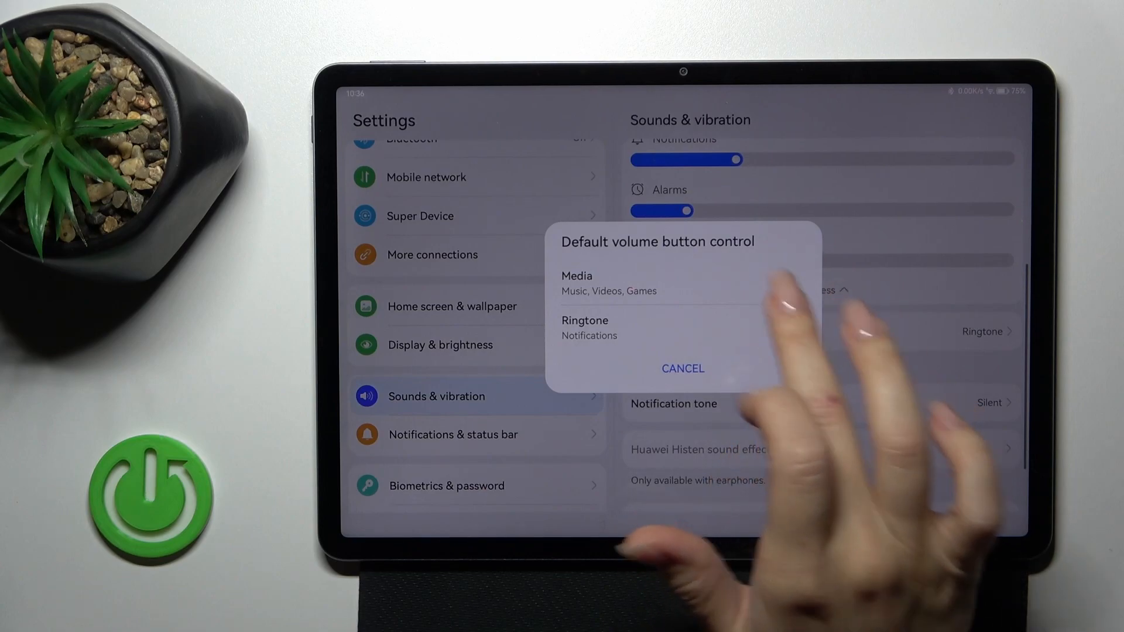
click(585, 328)
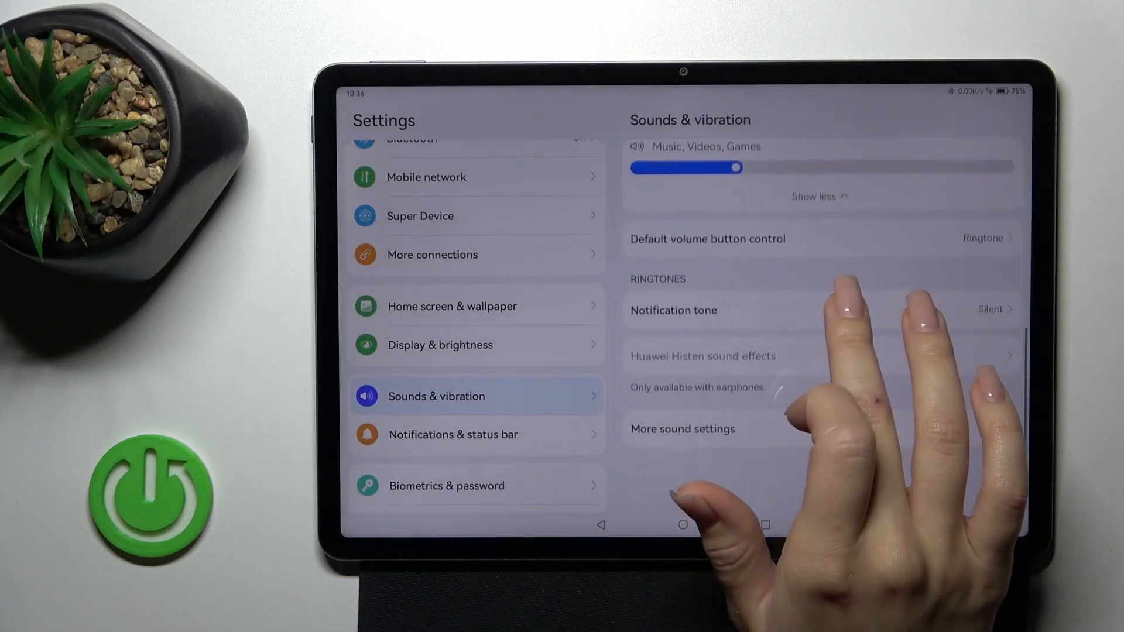